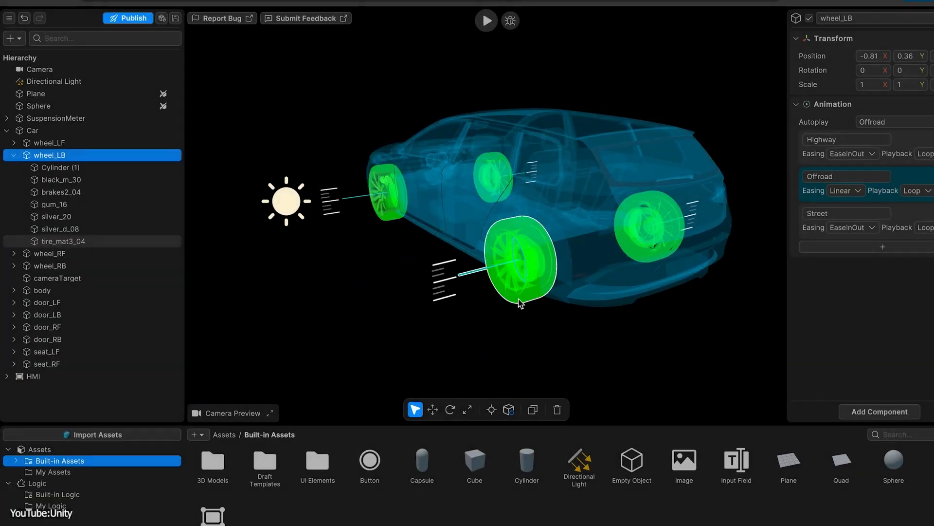
Select the car's rear-left wheel, then the sphere beside the rock in the rover scene
click(510, 21)
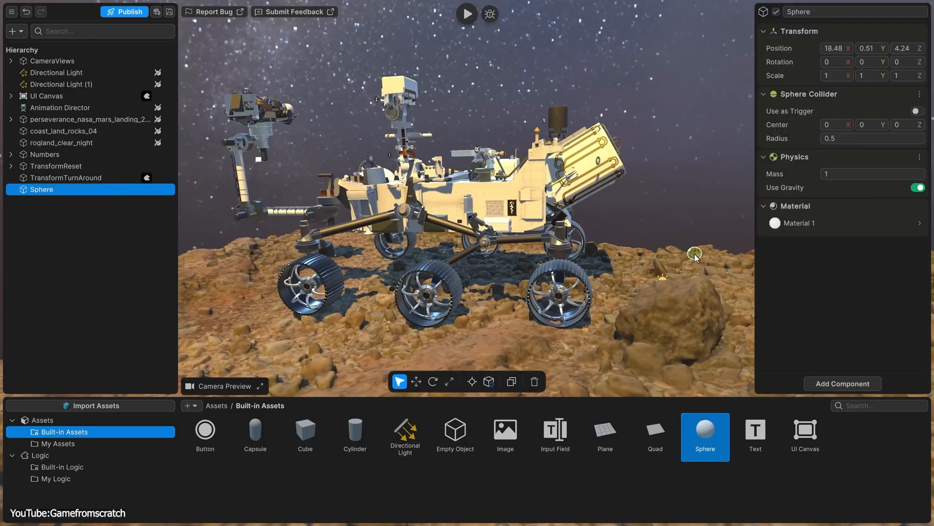
click(416, 381)
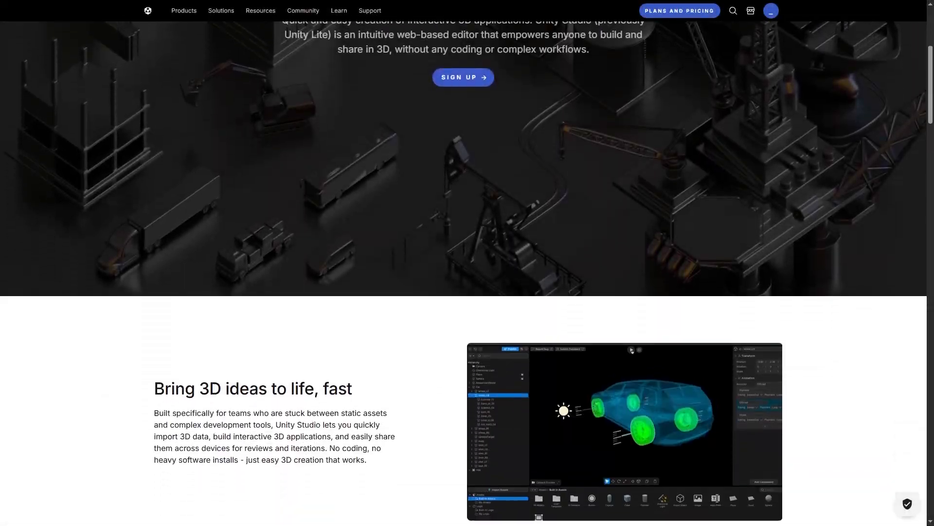
Scroll the Unity Studio product page down to the no-coding section
scroll(down, 3)
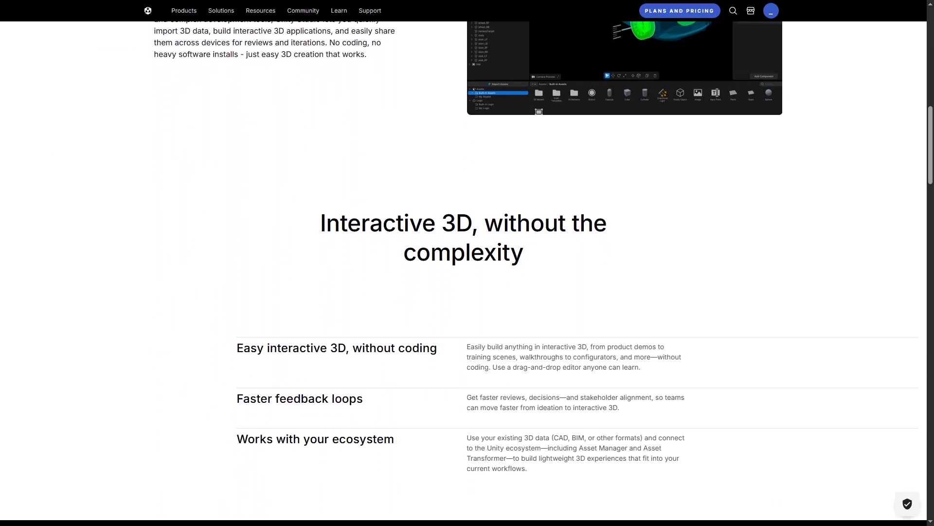
scroll(down, 3)
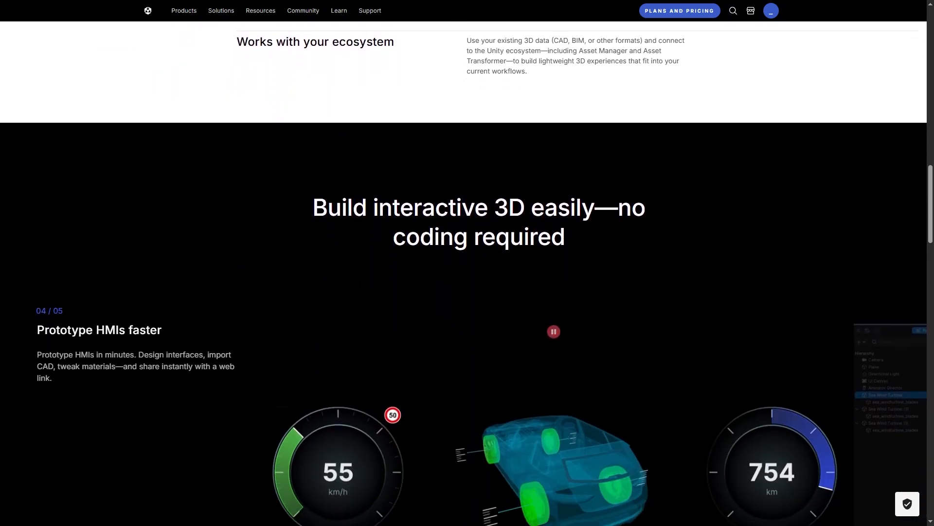
scroll(down, 3)
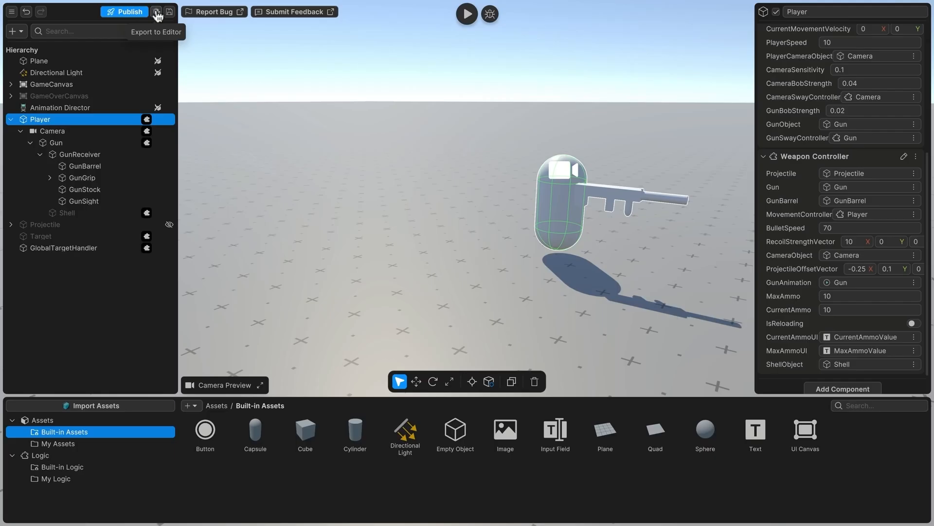
Export the project to the Unity Editor and select the second zombie walk point
click(55, 479)
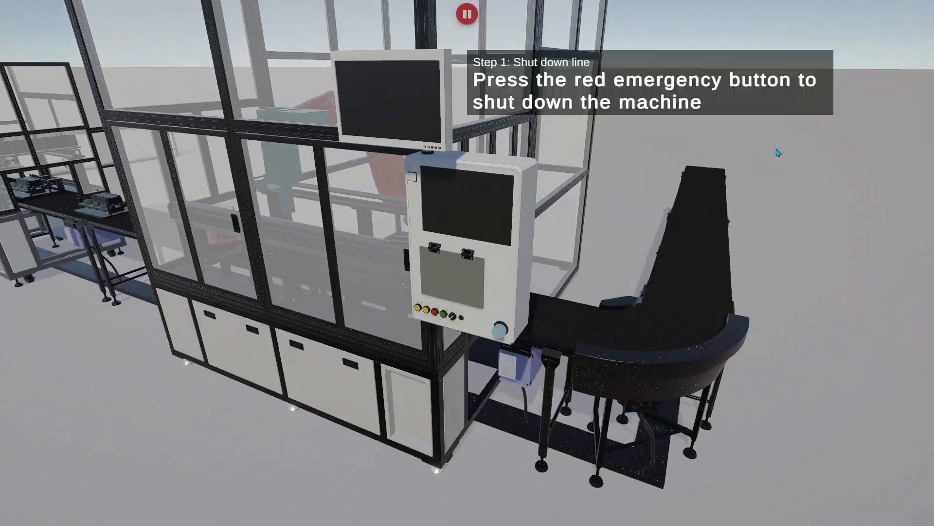
click(437, 312)
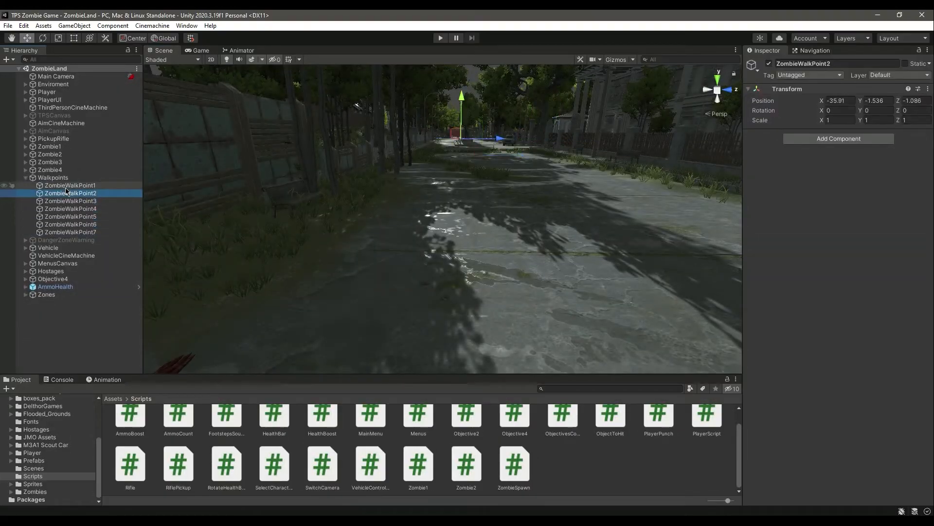
click(70, 224)
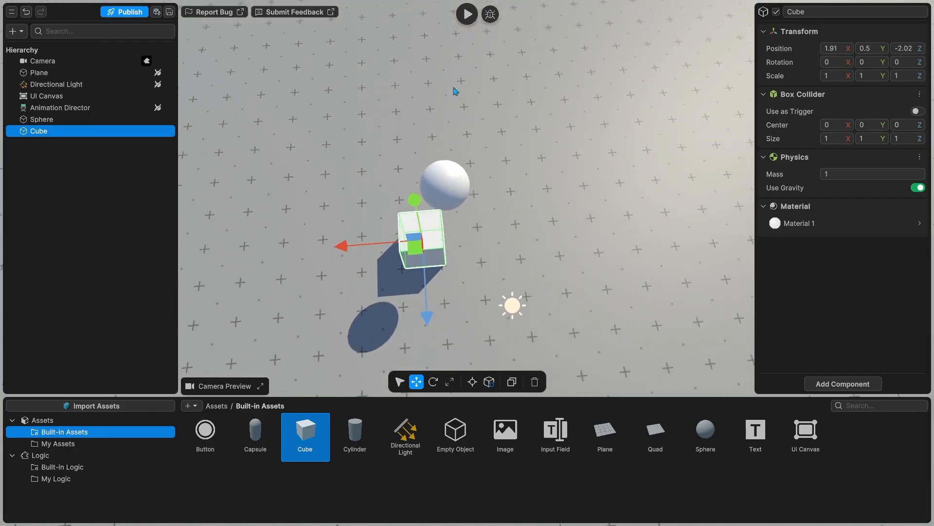
Test-play the sphere-and-cube scene, stop it, and open the publish settings
click(467, 13)
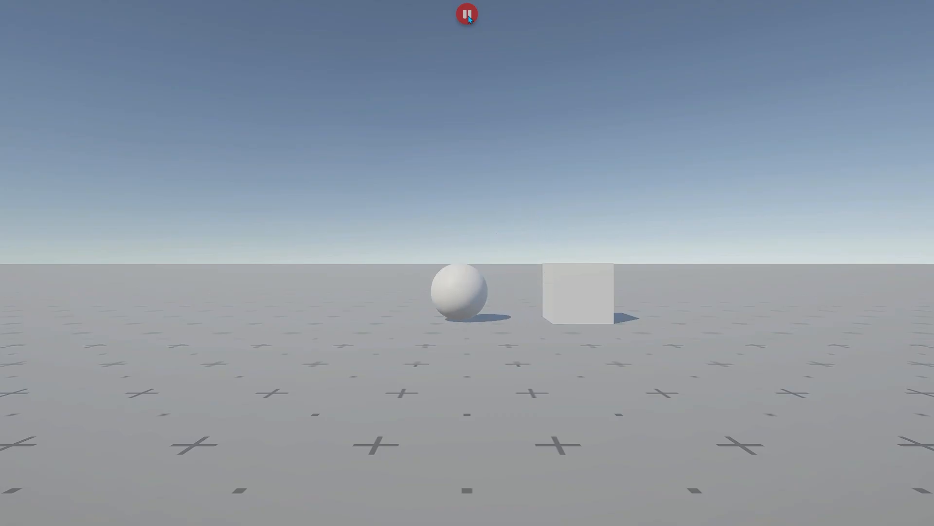
click(466, 13)
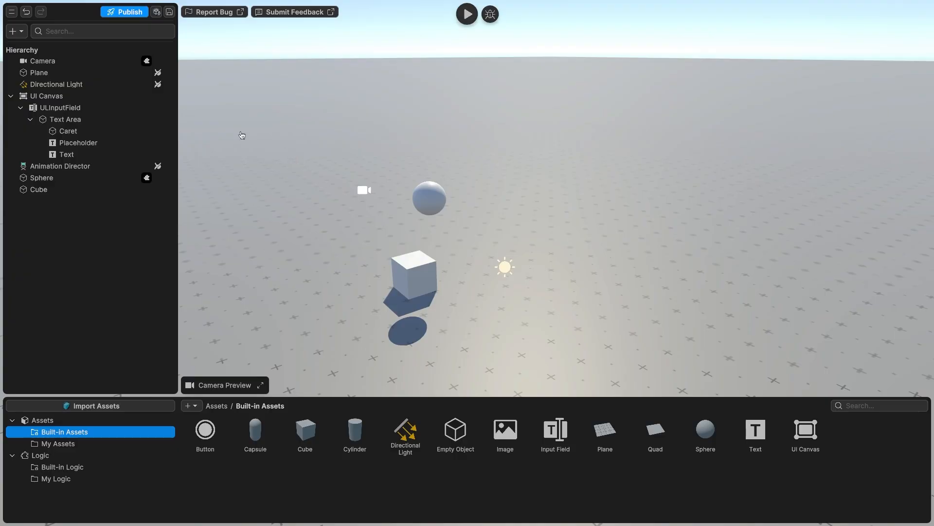
click(125, 12)
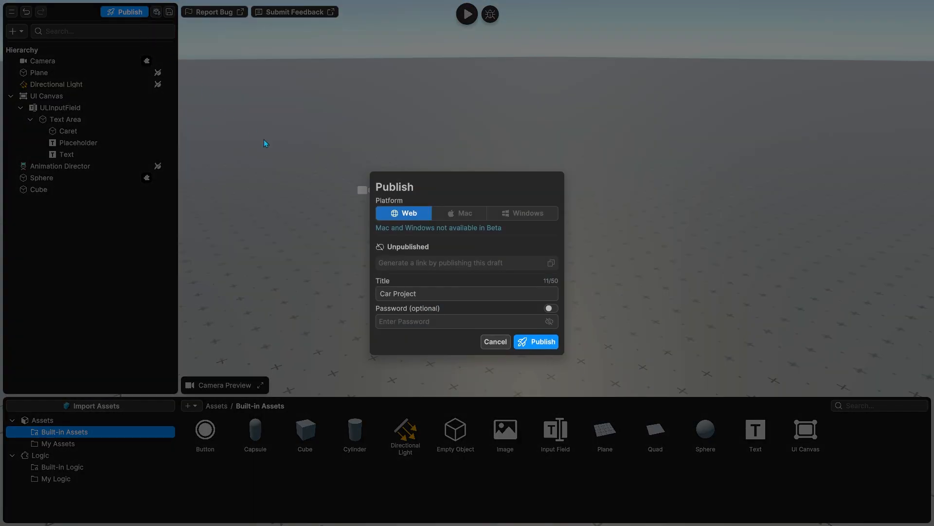
mouse_move(439, 217)
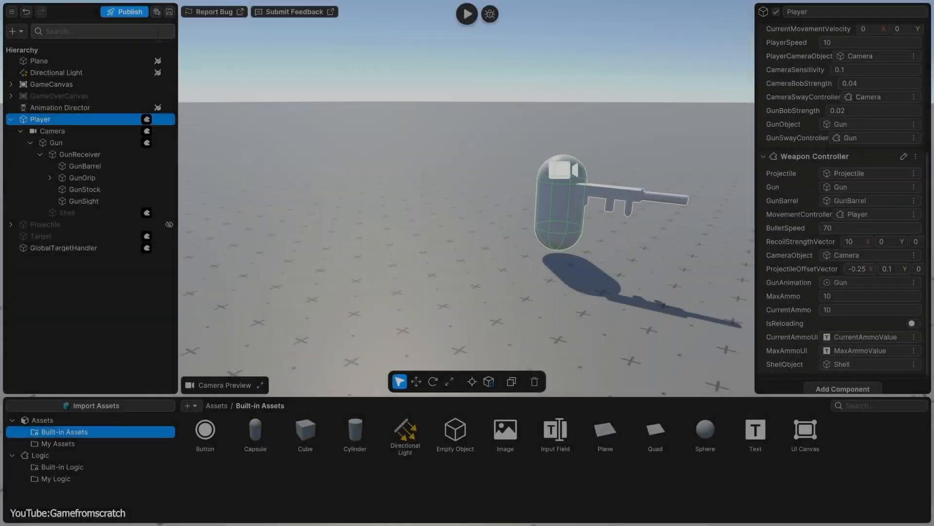
Show My Logic scripts, pick the projectile object, and scroll the Camera Controller graph
click(56, 479)
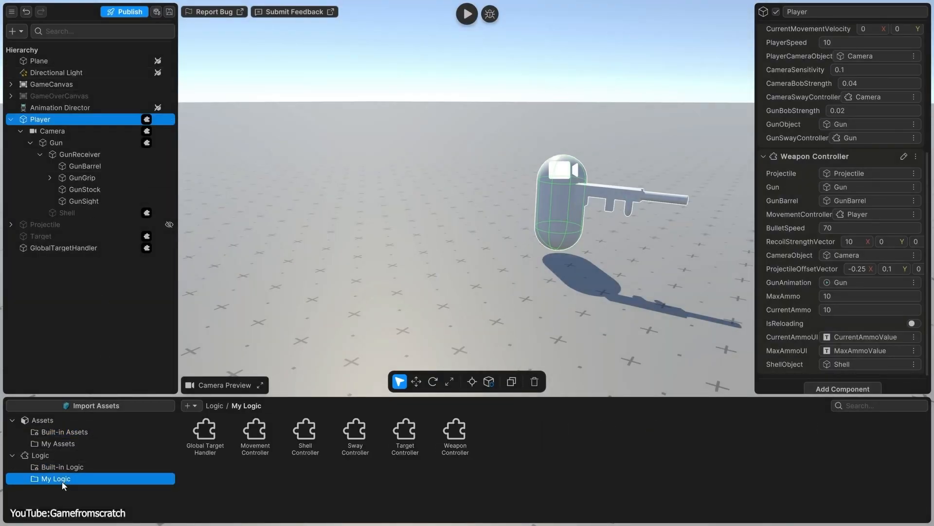
mouse_move(429, 441)
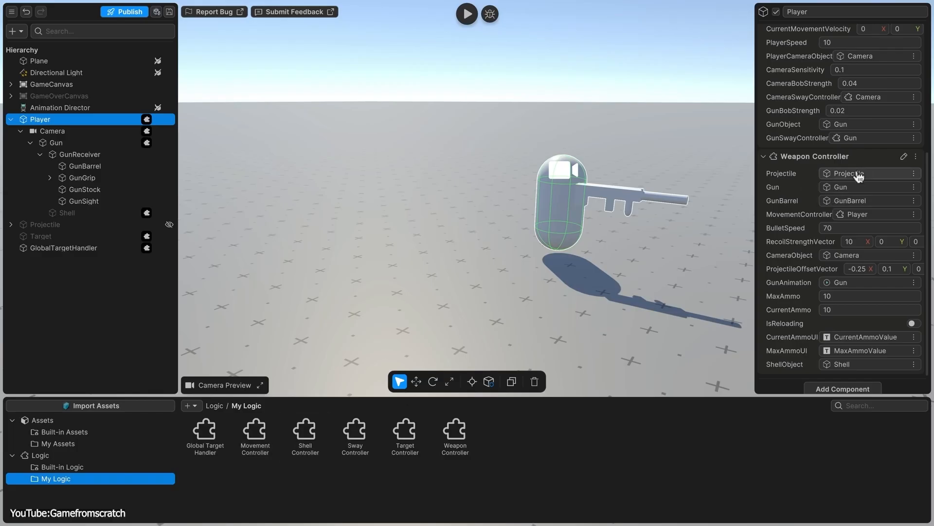
click(256, 434)
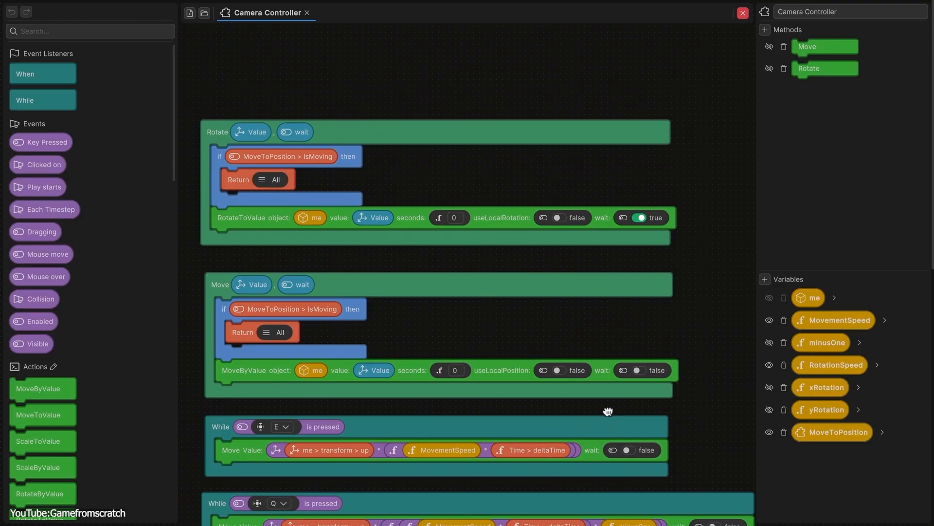
mouse_move(526, 321)
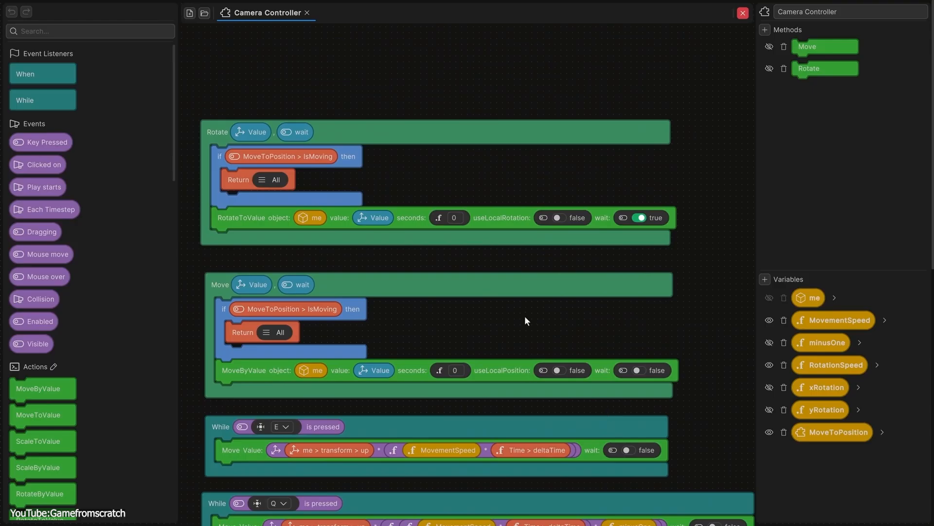
scroll(down, 3)
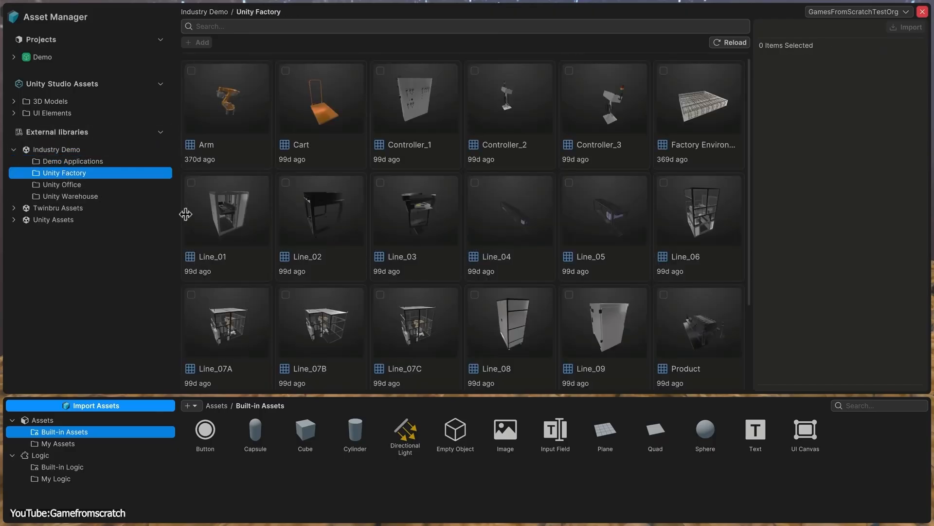
Import the Line_06 factory asset, open Add Component, and start playing the scene
click(696, 207)
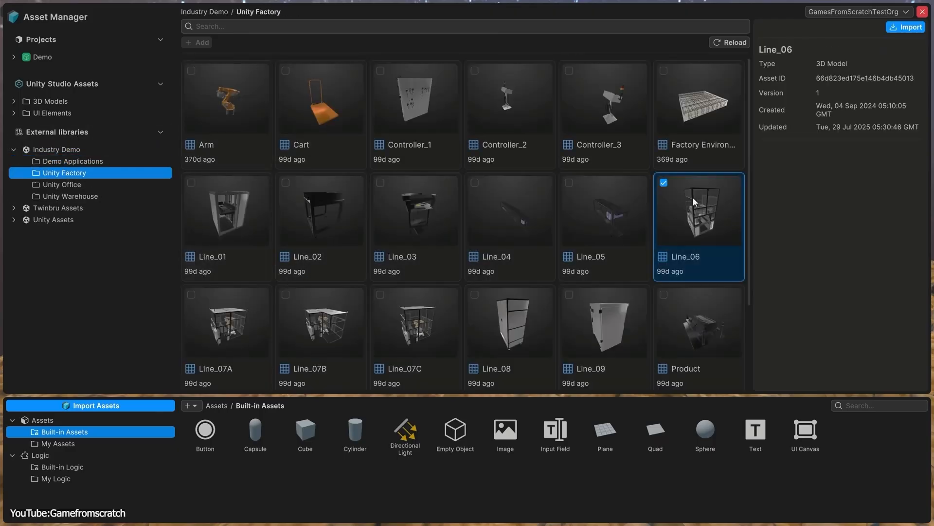
click(906, 27)
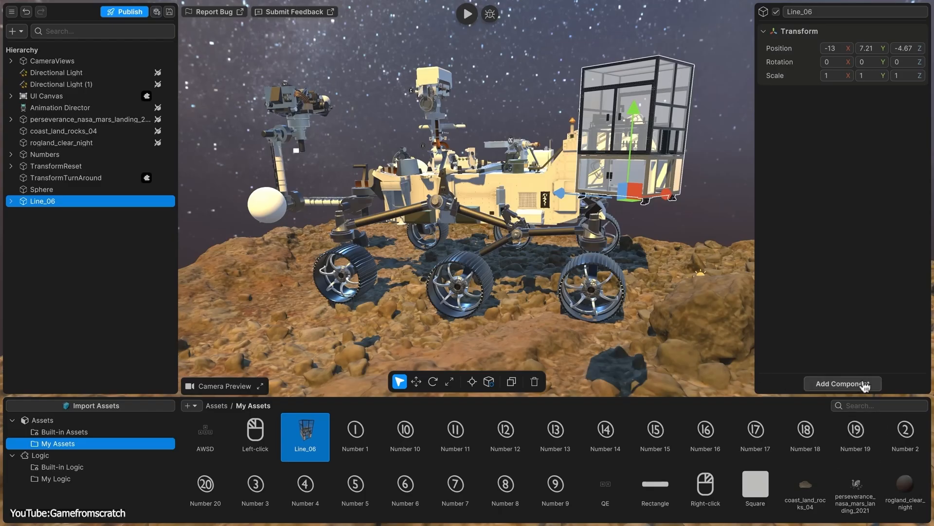
click(842, 383)
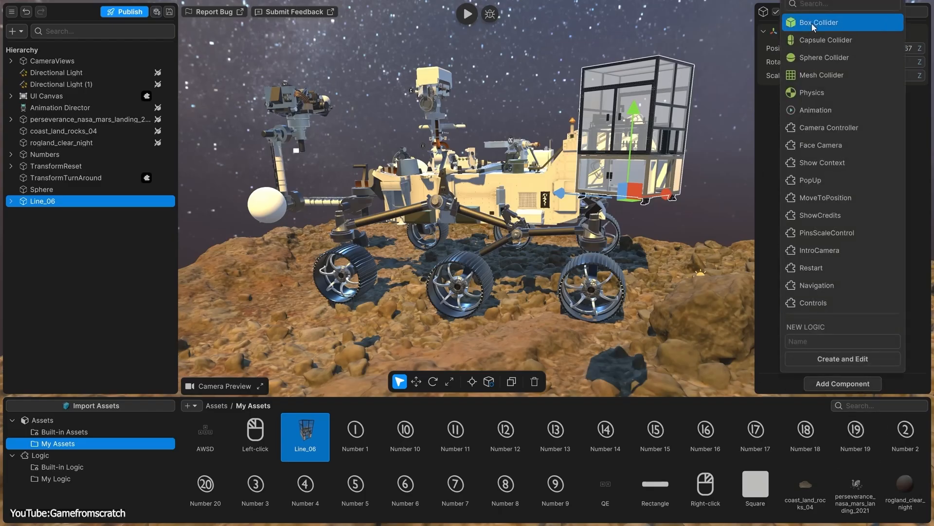
mouse_move(823, 110)
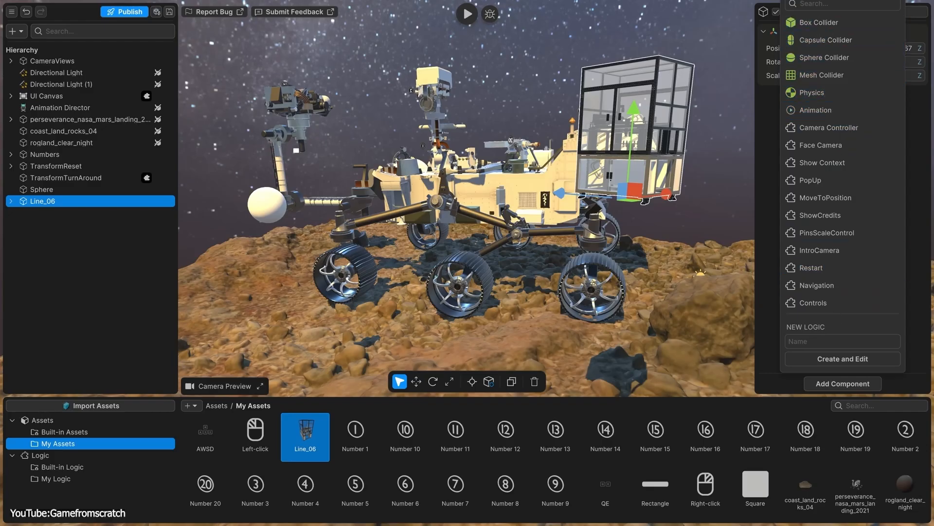
click(468, 13)
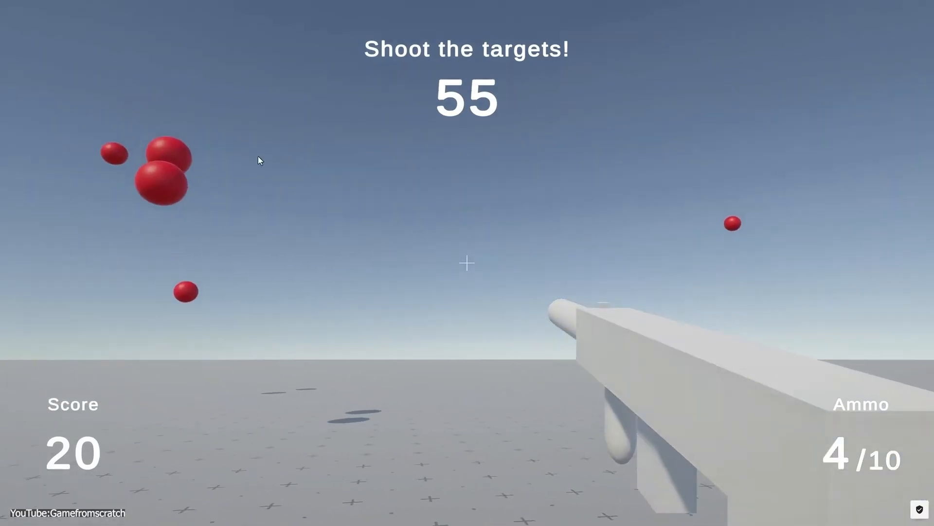
Shoot a red target, select the input field's text, and work on the blaster timeline
click(466, 263)
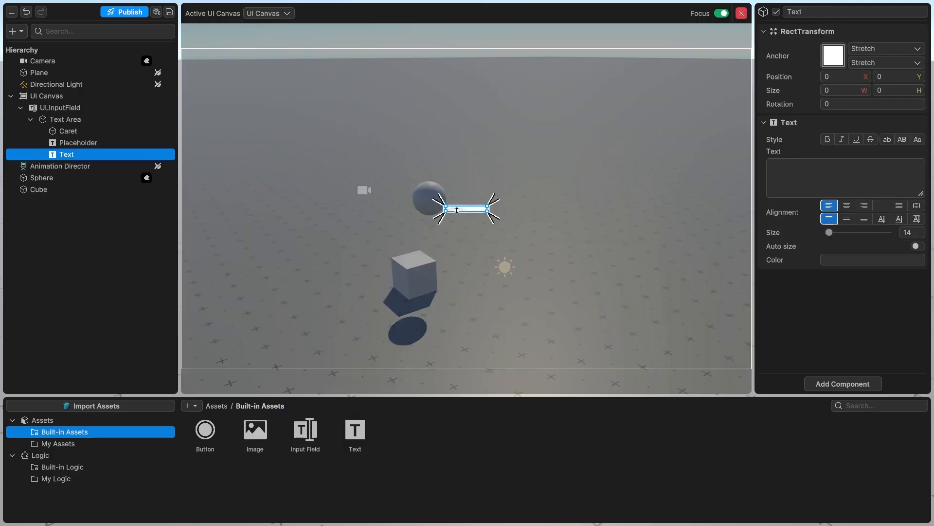
click(78, 142)
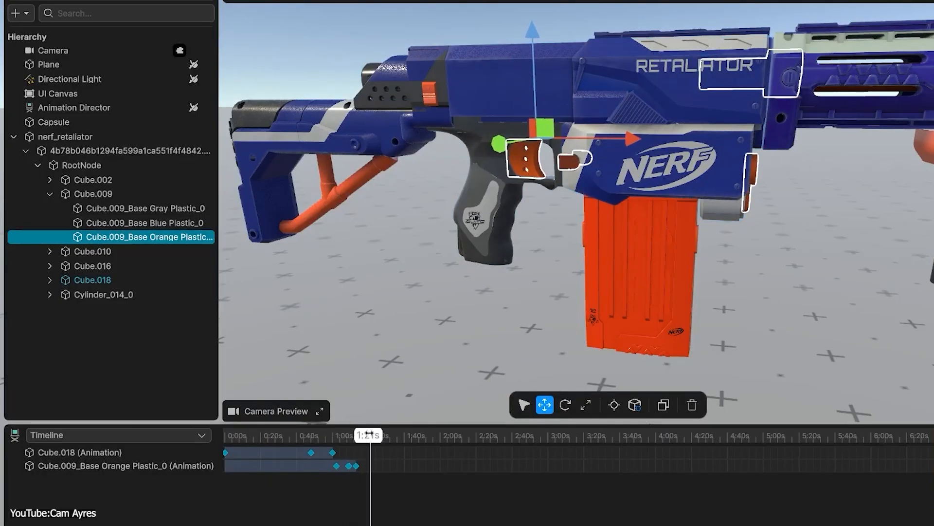
click(53, 121)
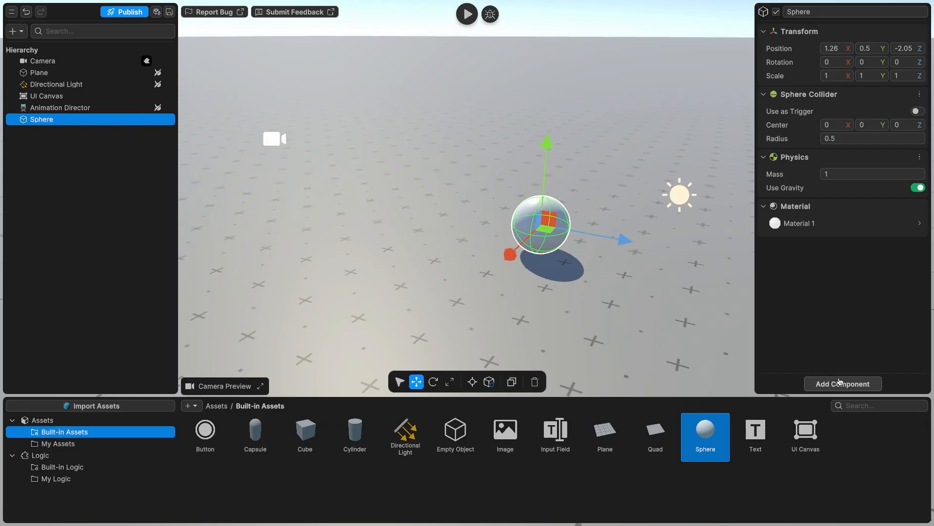
Add physics to the sphere, play to watch it drop, then edit the Movement logic
click(843, 383)
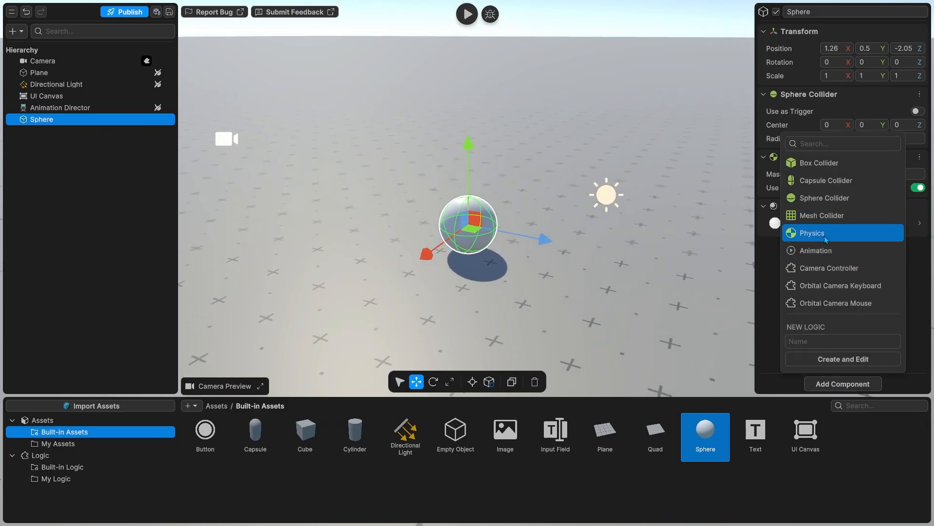
click(812, 233)
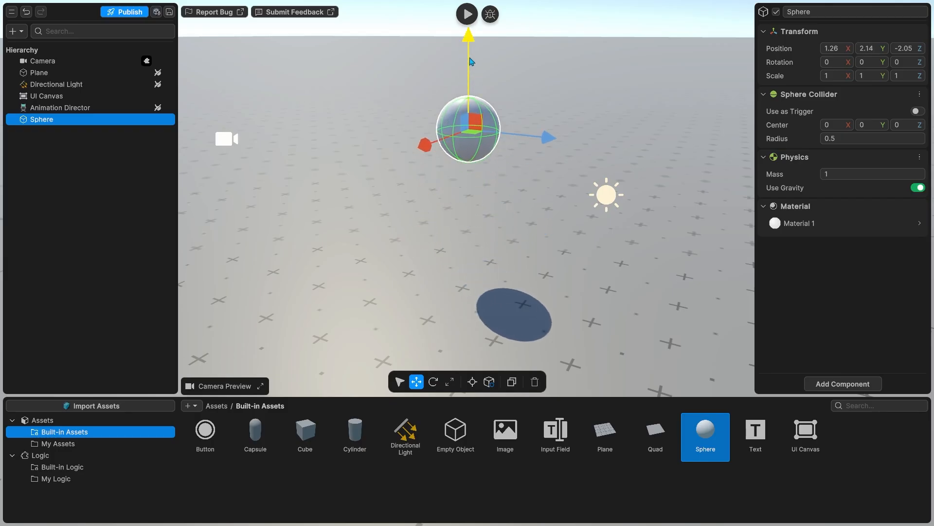
click(466, 14)
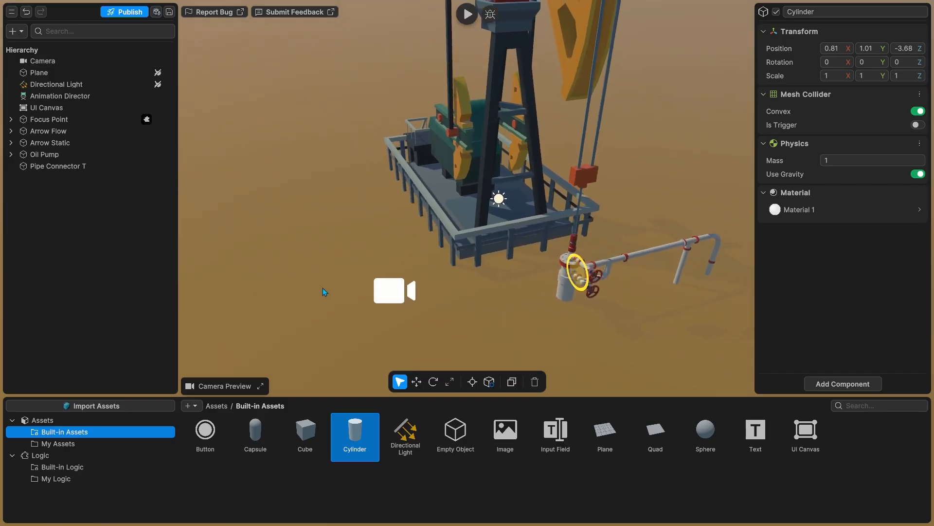
click(405, 436)
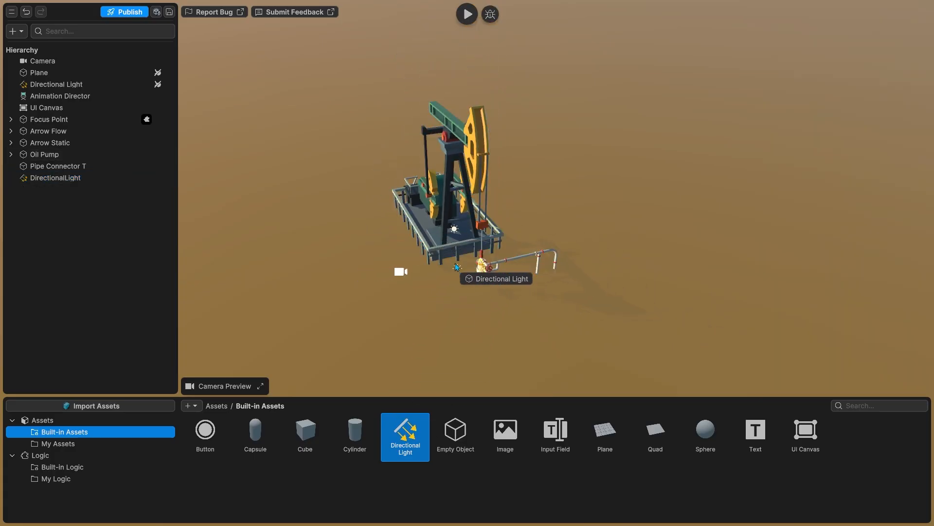
click(57, 443)
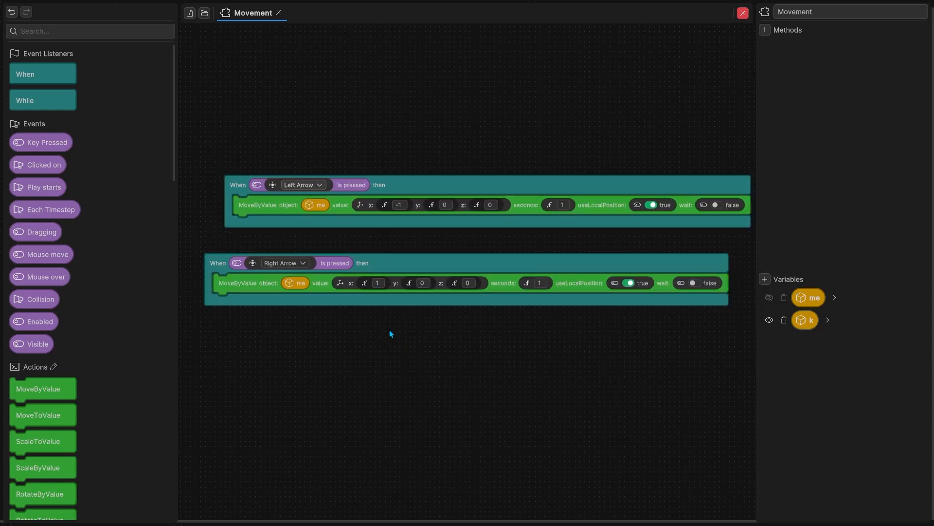
Open the project's publishing options and choose Web as the platform
click(285, 296)
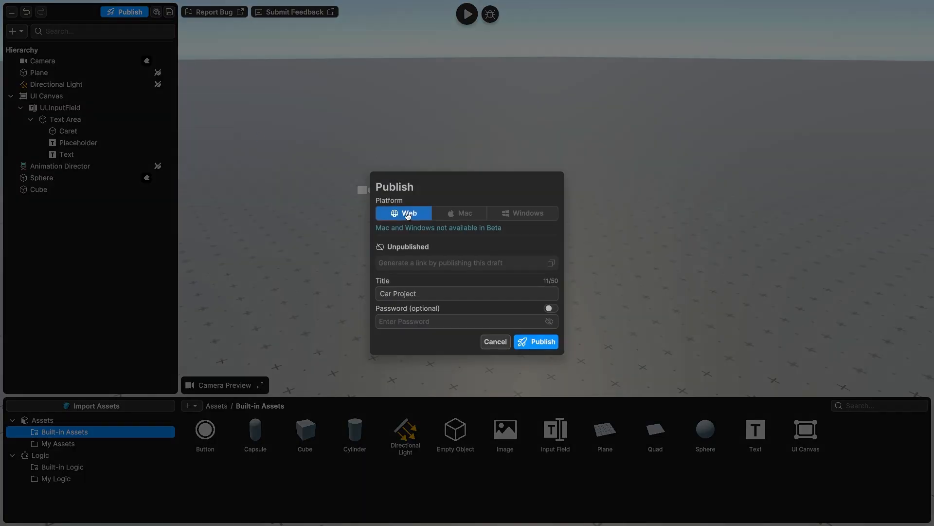
click(536, 341)
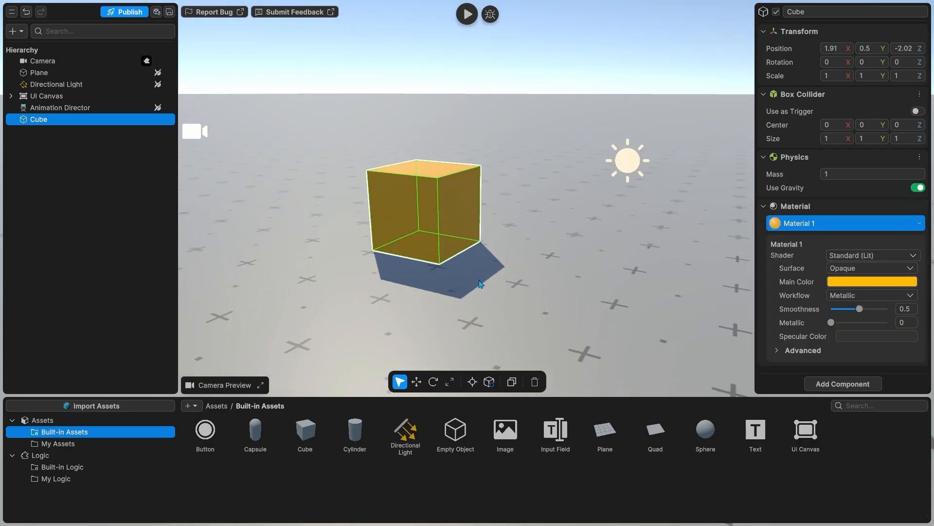
Open the Add Component list in the Inspector
click(843, 384)
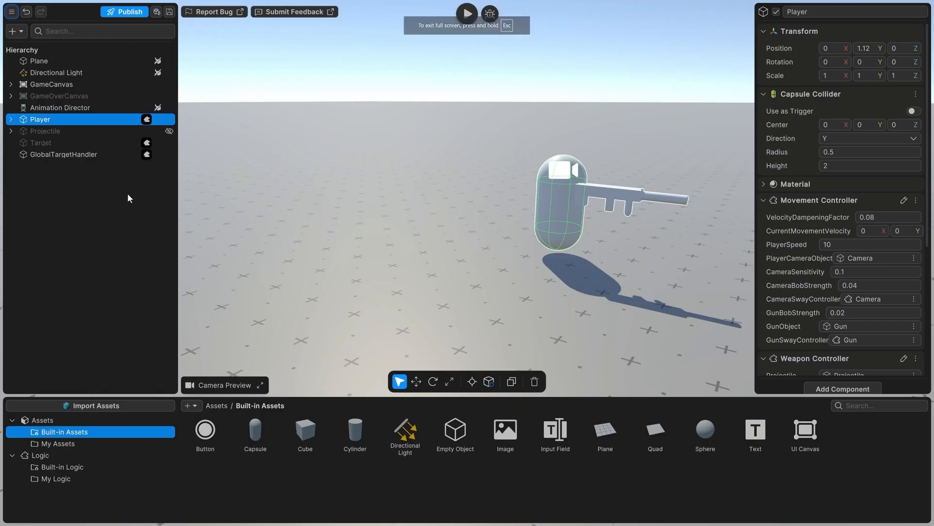
Expand the Player's children, then play the shooter and hit the red targets to score 30
double_click(40, 119)
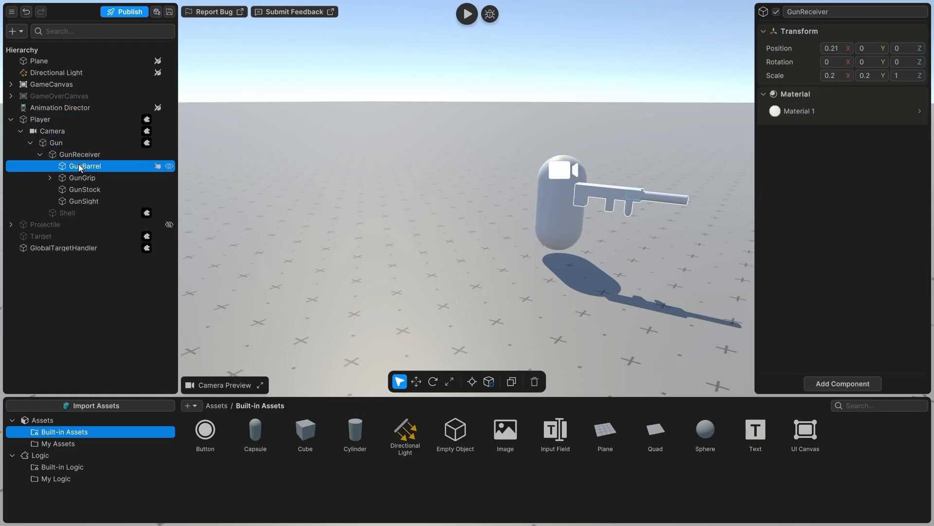
click(467, 13)
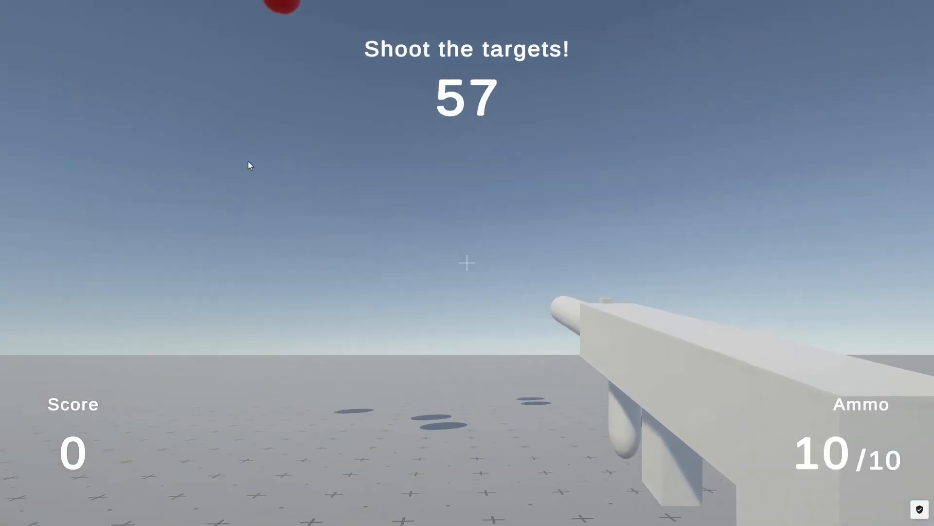
click(467, 264)
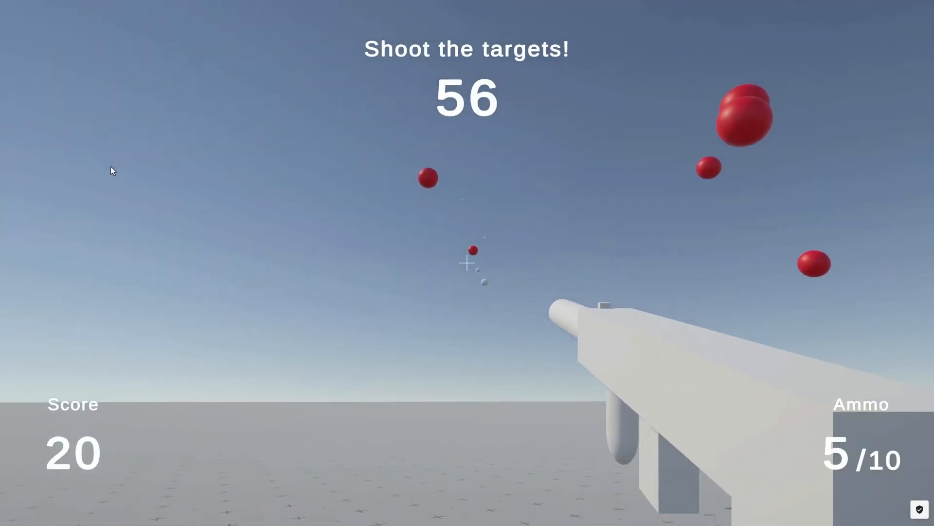
click(467, 266)
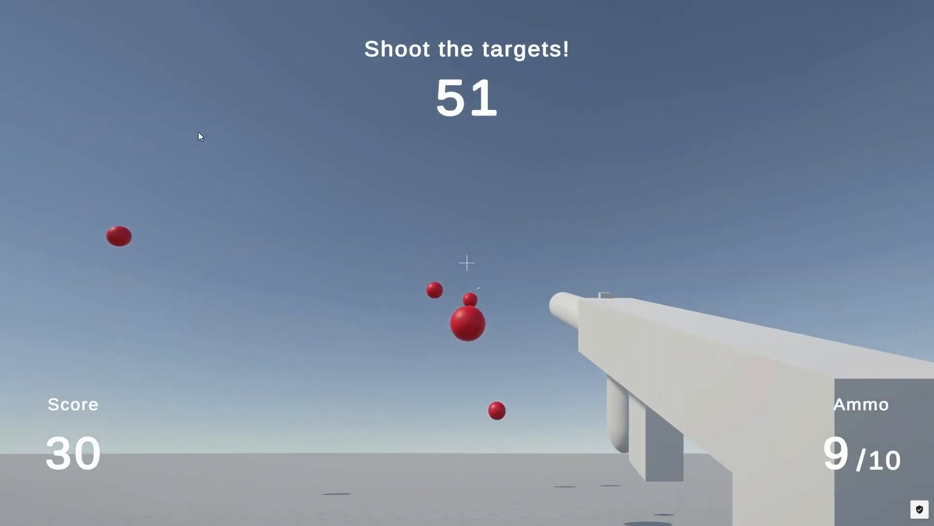
click(465, 264)
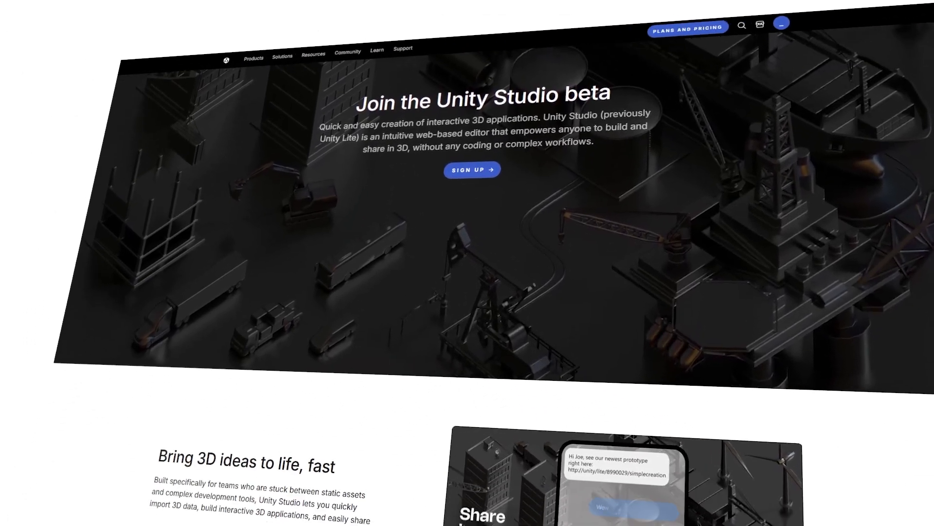
Scroll down through the Join the Unity Studio beta page
scroll(down, 3)
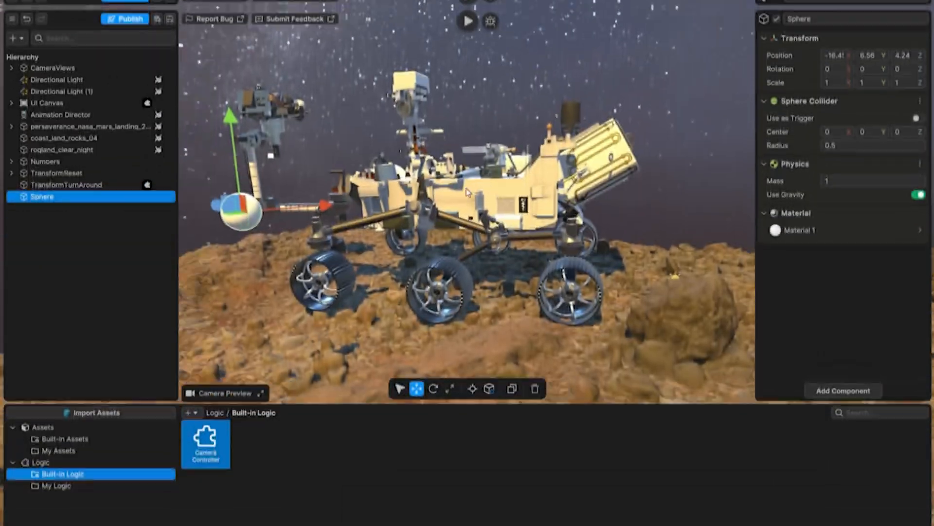
Browse the sample projects from the main menu and open the Animation flow logic under My Logic
click(10, 16)
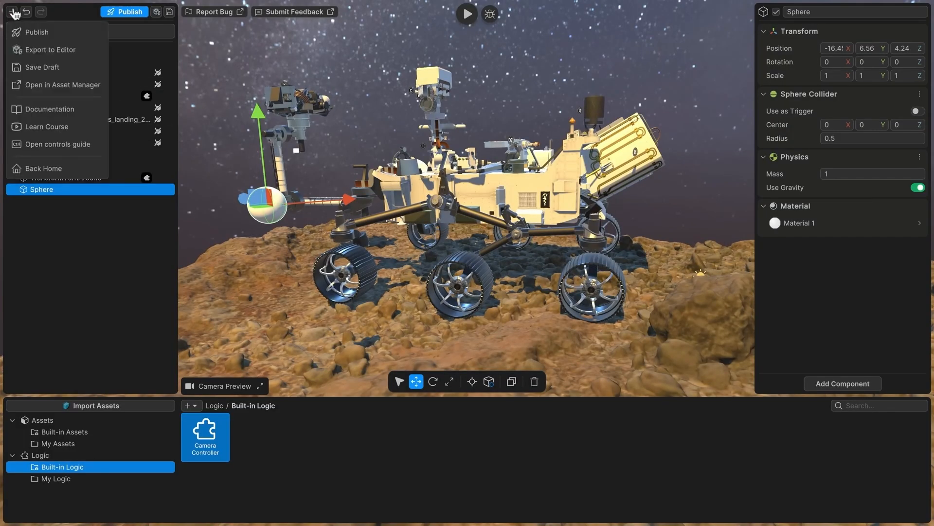
mouse_move(62, 92)
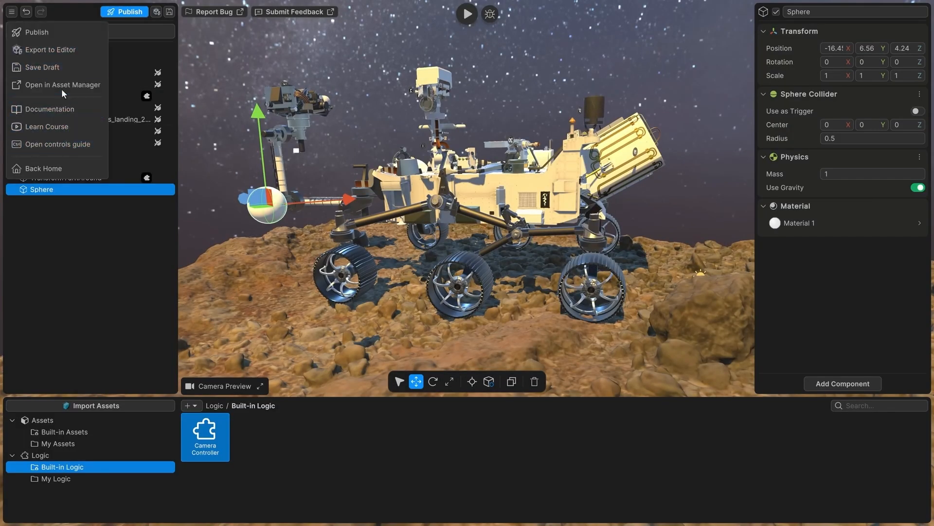
mouse_move(45, 63)
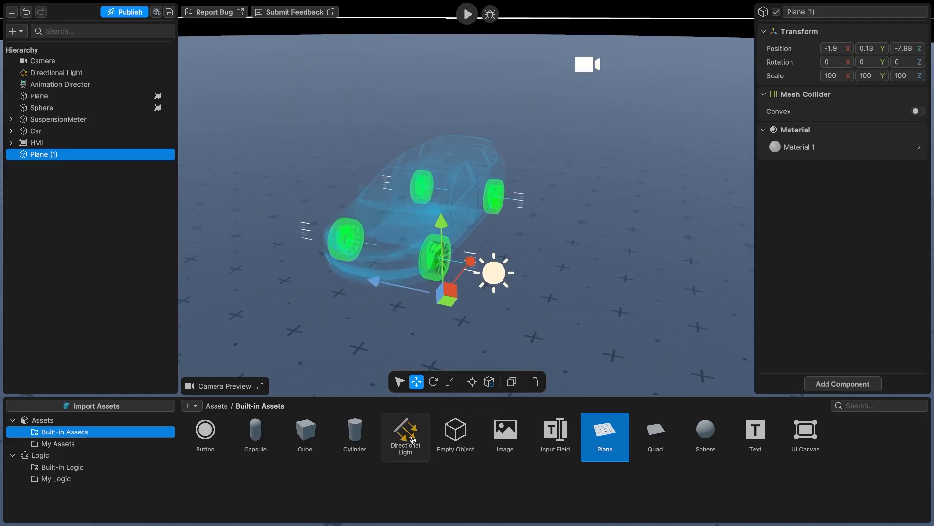
click(56, 72)
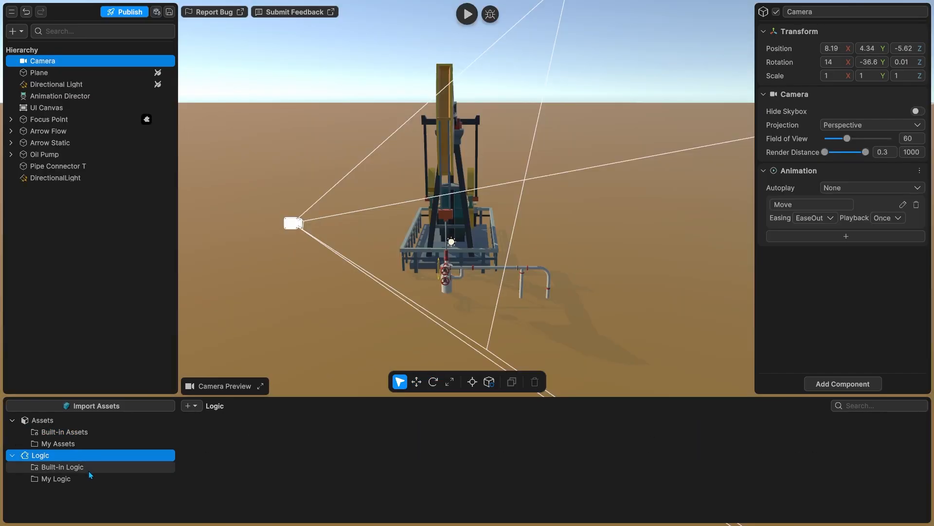
click(55, 479)
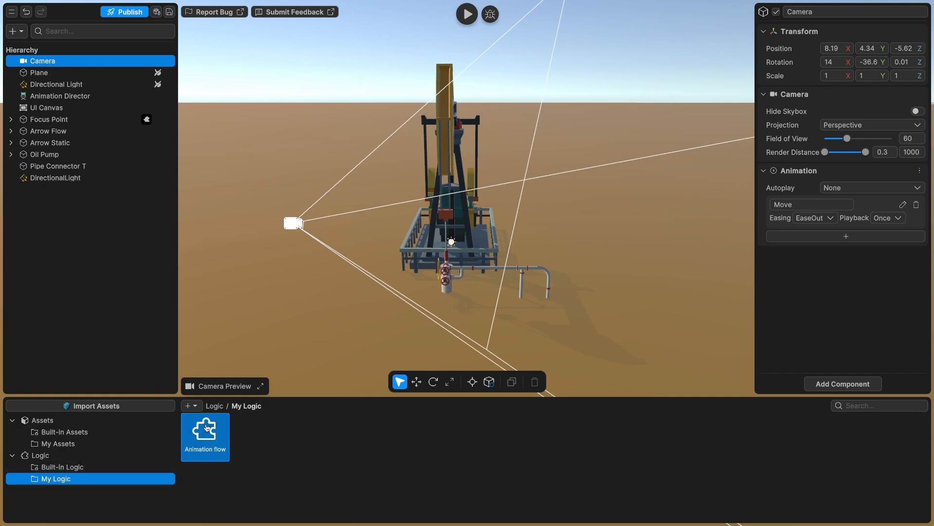
double_click(205, 437)
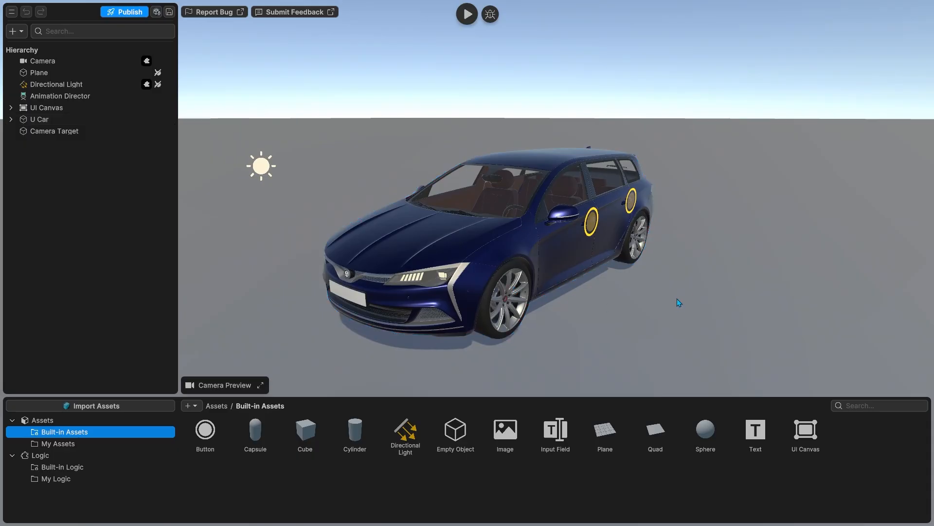
Preview the car showcase in Play mode and switch its scene lighting to Evening
click(467, 13)
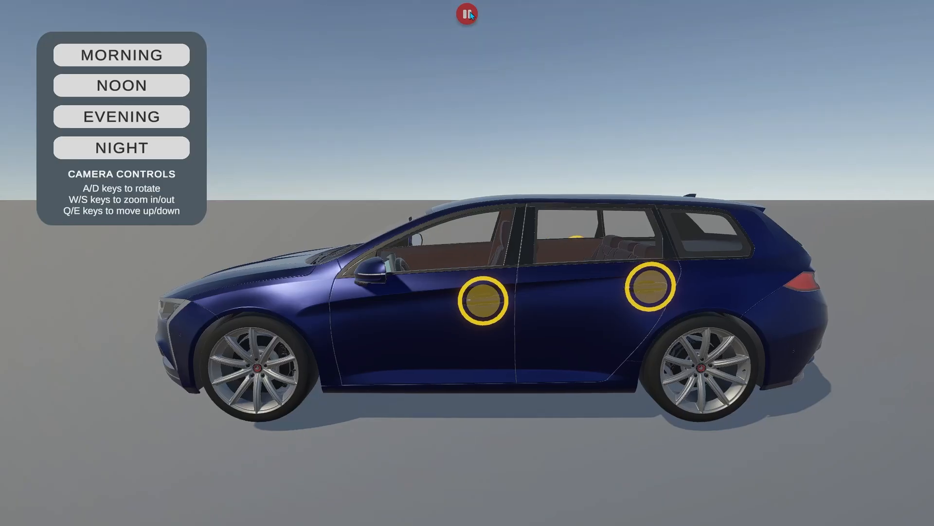
click(121, 55)
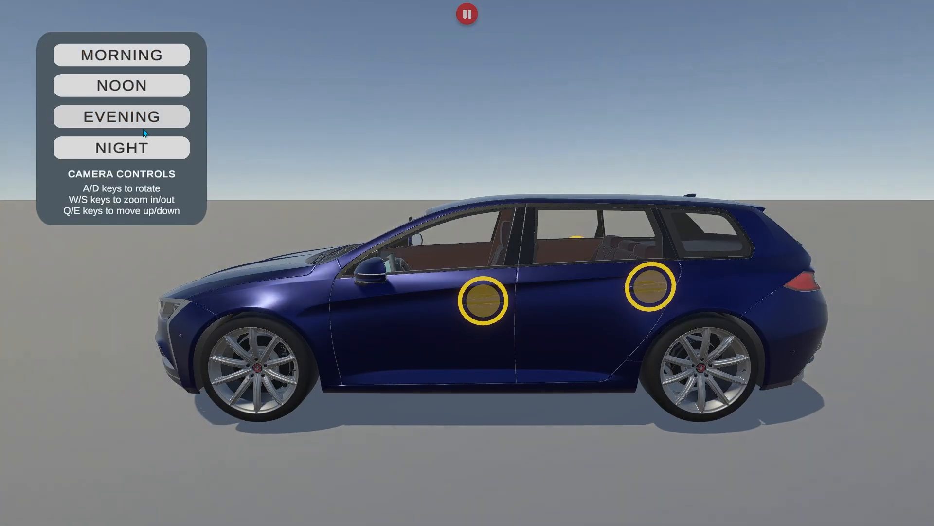
click(122, 148)
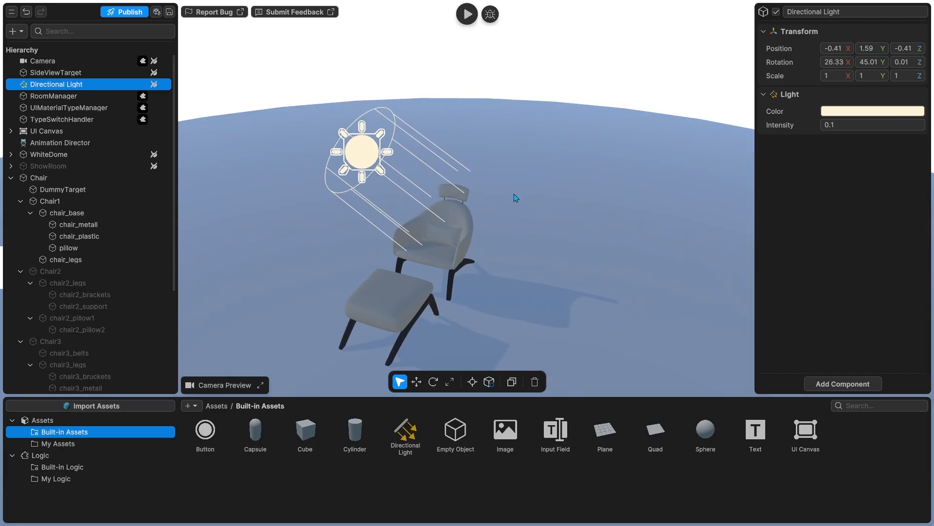
Open the Directional Light colour picker, then test-play the chair configurator's options
click(872, 110)
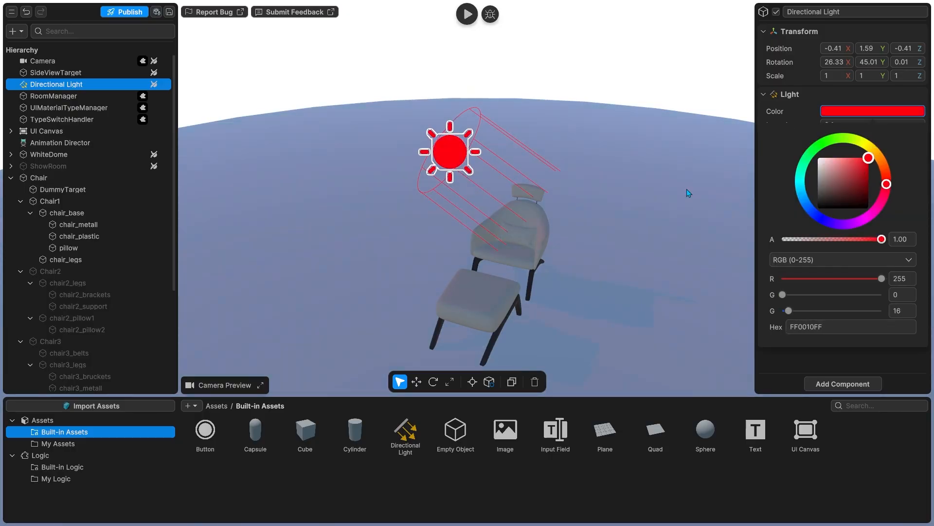
click(466, 13)
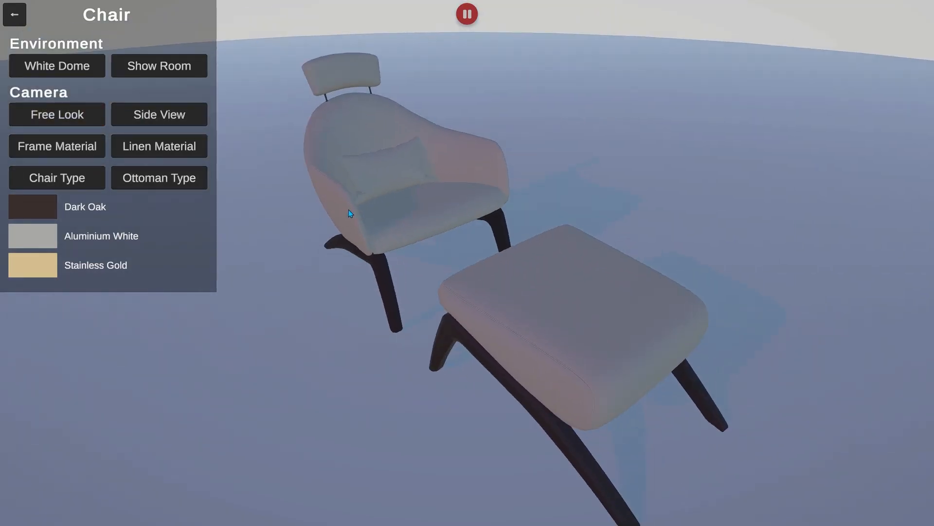
click(158, 65)
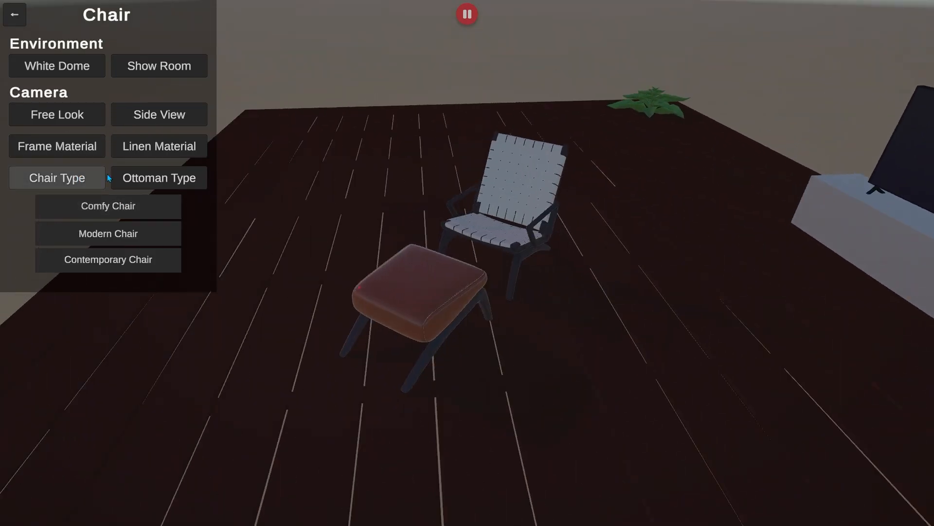
click(108, 234)
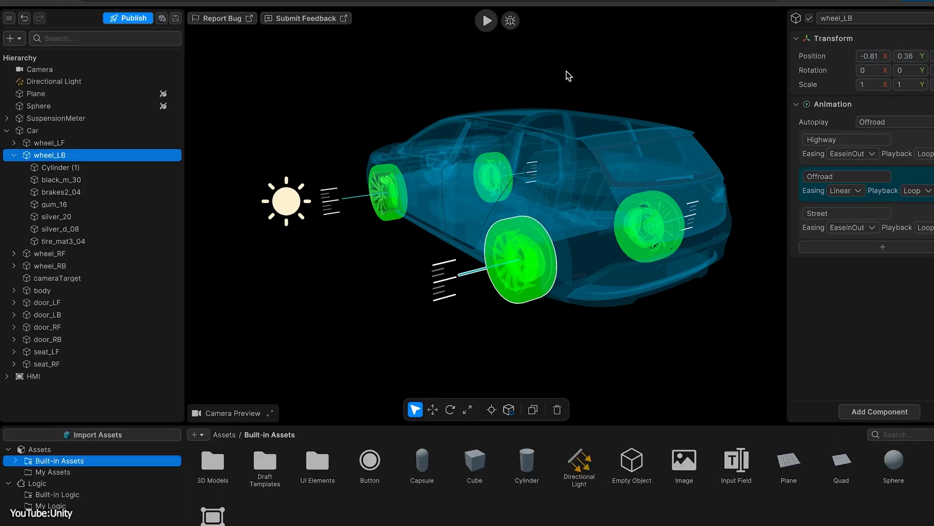
click(486, 20)
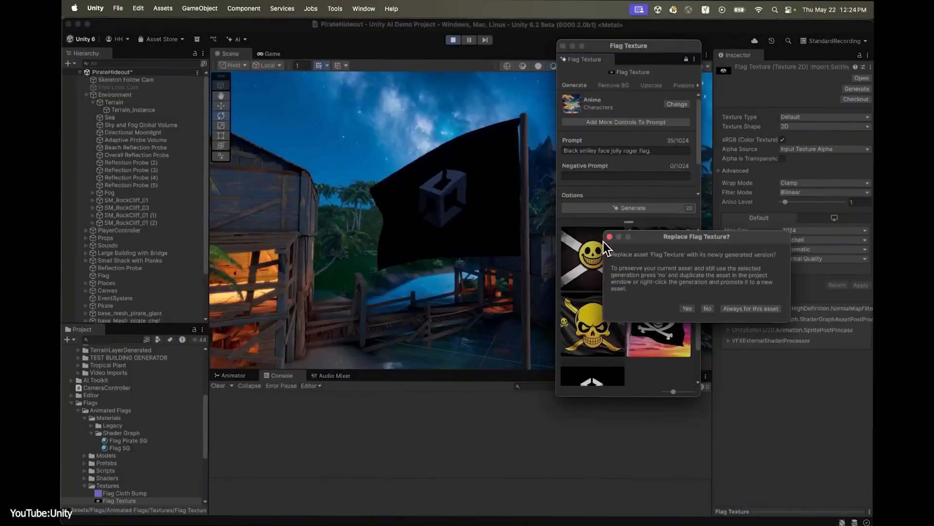
Answer the Replace Flag Texture prompt for the generated flag texture
click(686, 308)
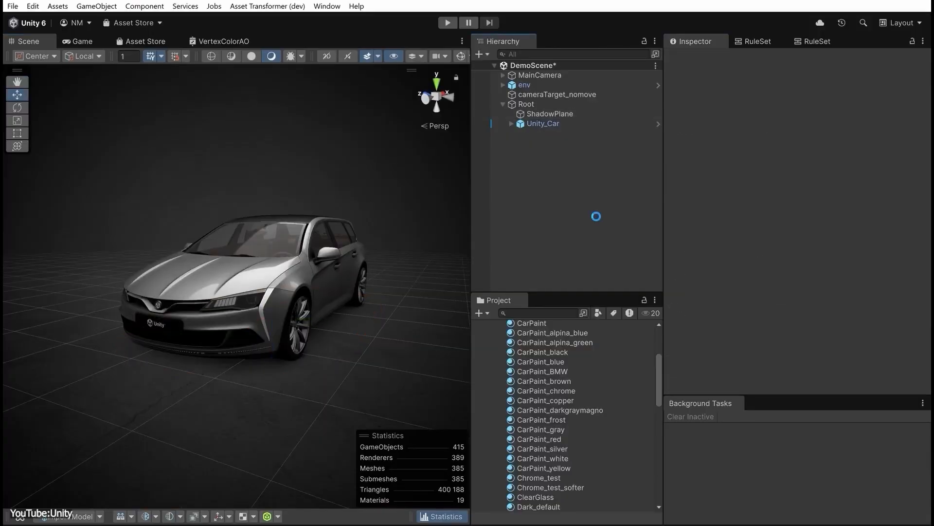
click(447, 23)
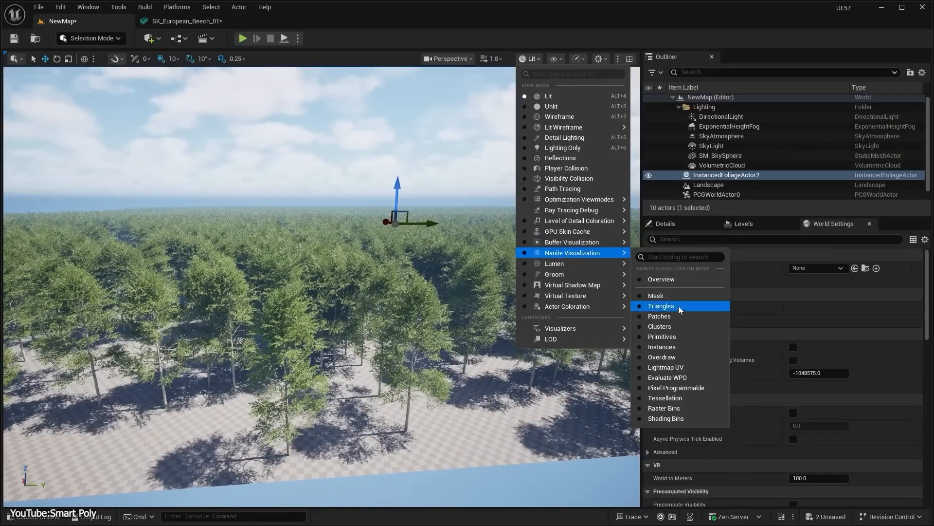
Switch the forest viewport to the Nanite Triangles visualization
click(662, 357)
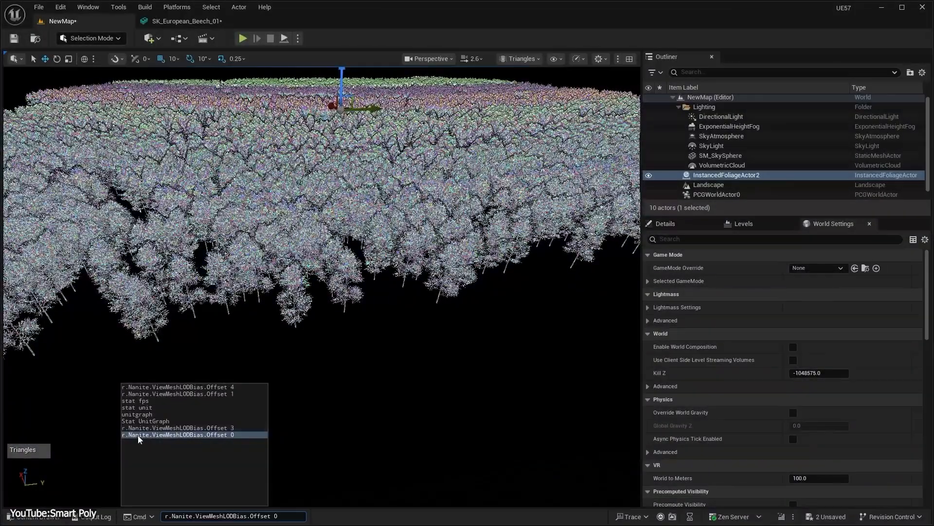
mouse_move(226, 440)
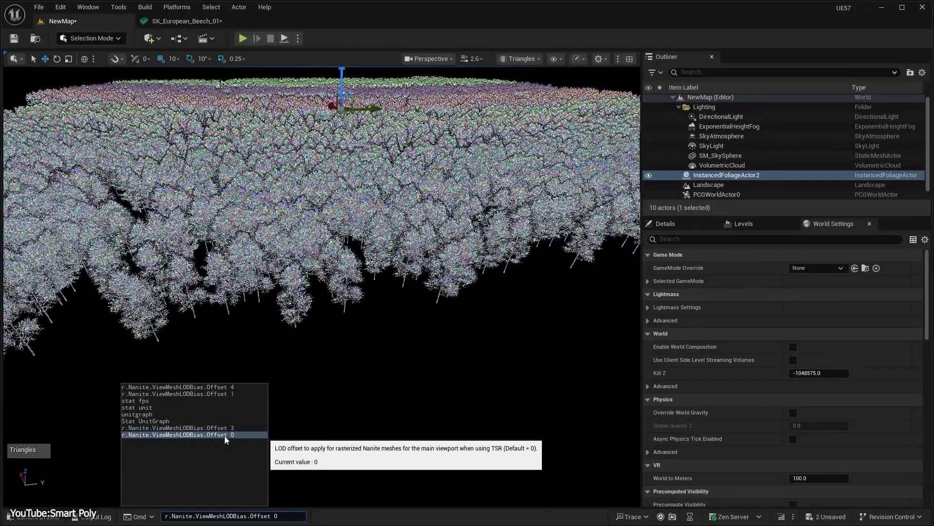